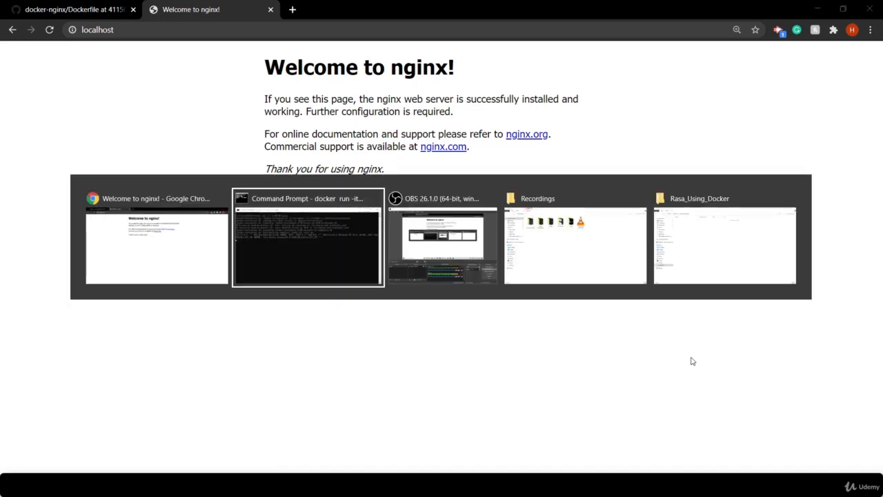
- Bring Command Prompt to the front to stop the running nginx container
click(308, 238)
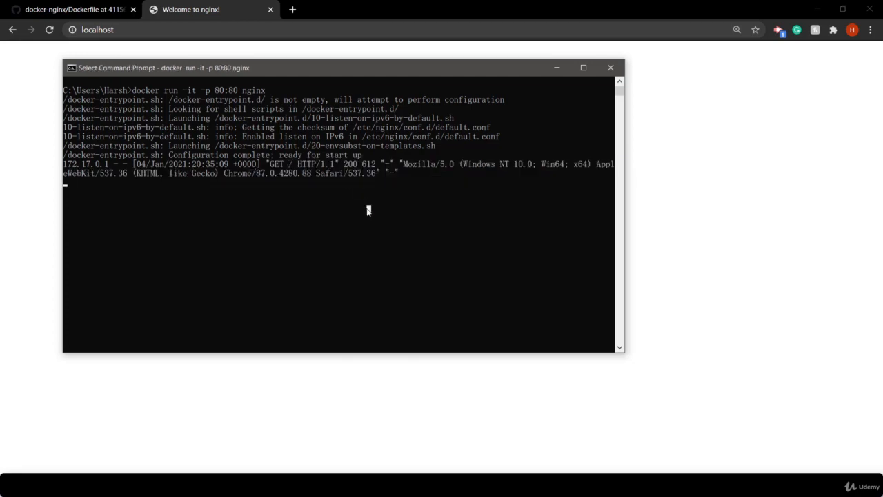
mouse_move(330, 172)
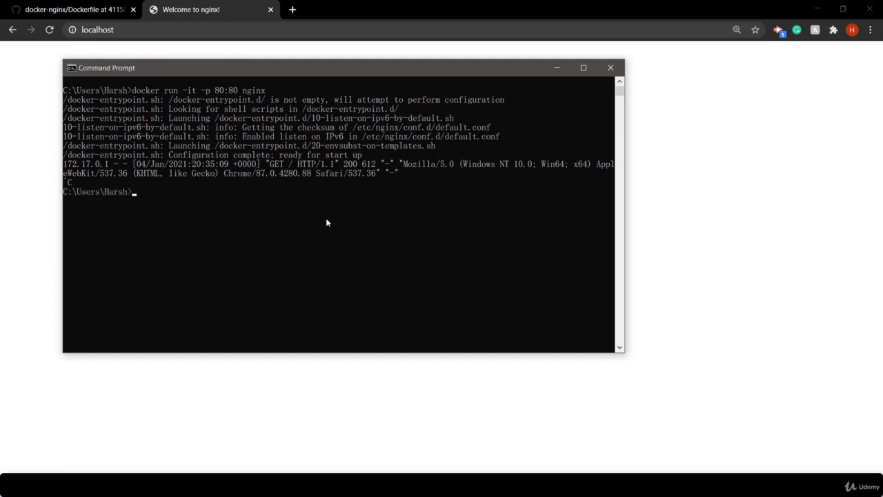
- Run docker ps, then docker ps -all to reveal the exited cool_dewdney container
text(docker ps)
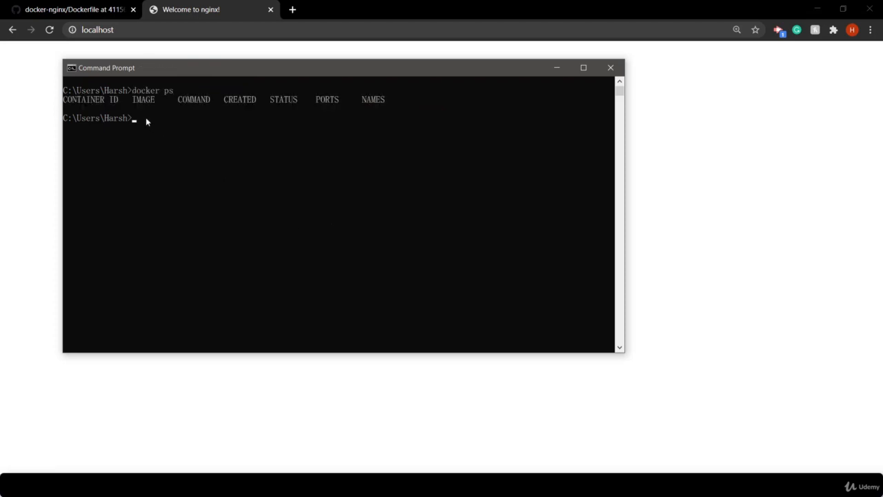
mouse_move(135, 119)
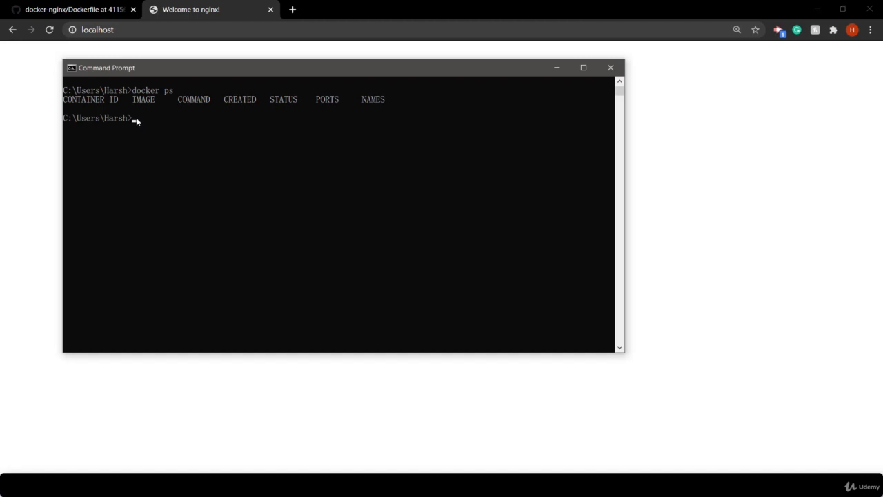
text(docker ps)
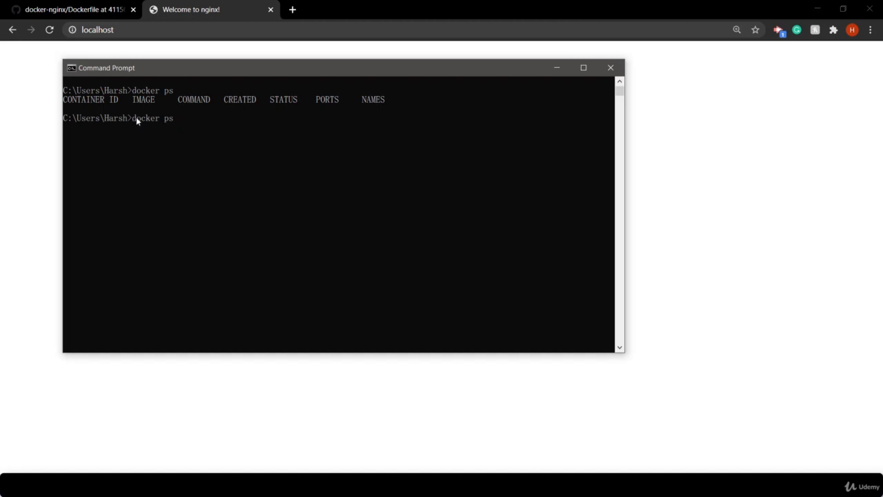
text(-a)
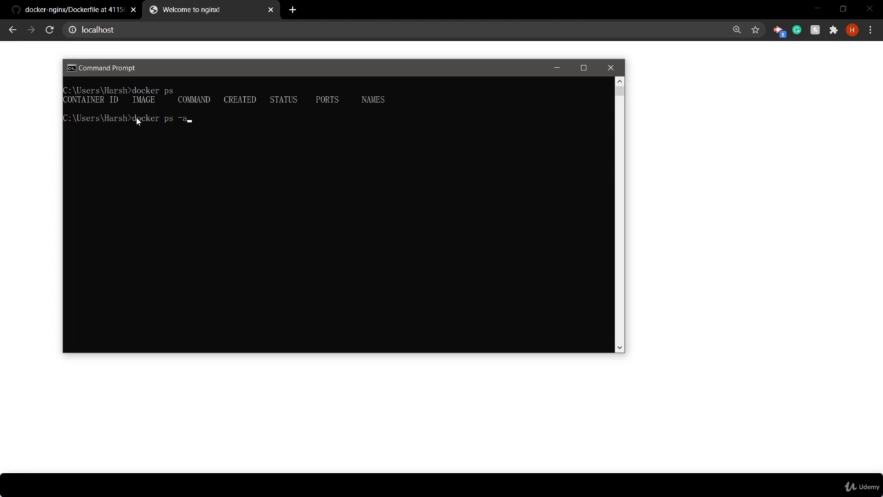
text(ll)
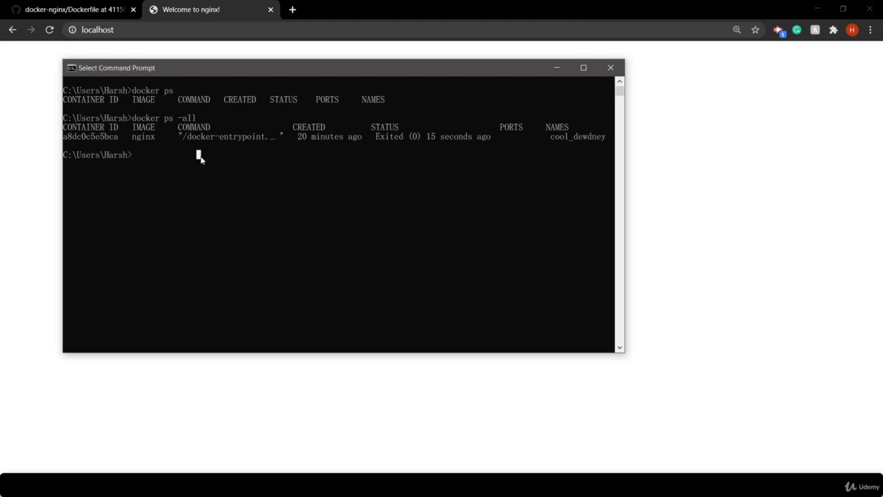
mouse_move(114, 150)
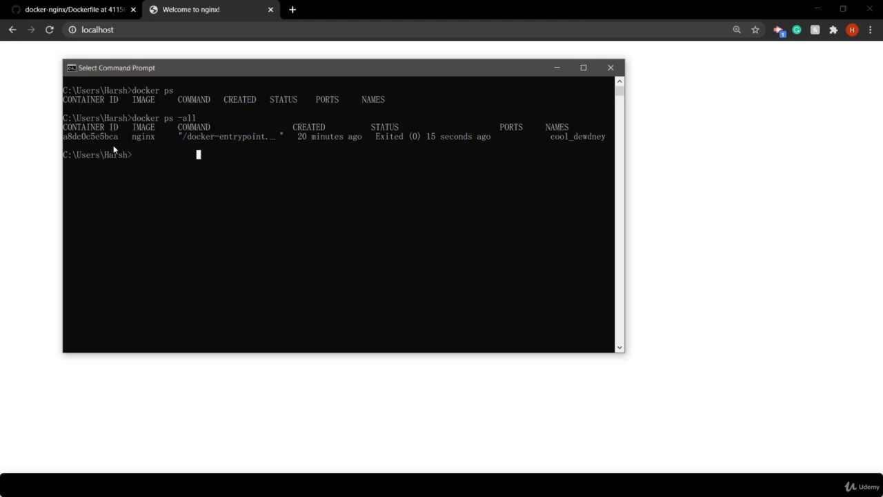
- Select the exited container's ID, then list local images with docker images
double_click(90, 136)
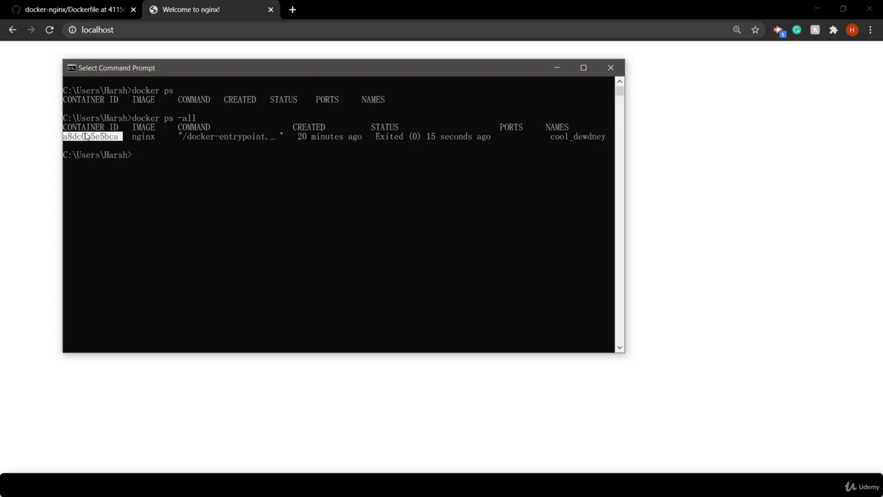
text(d)
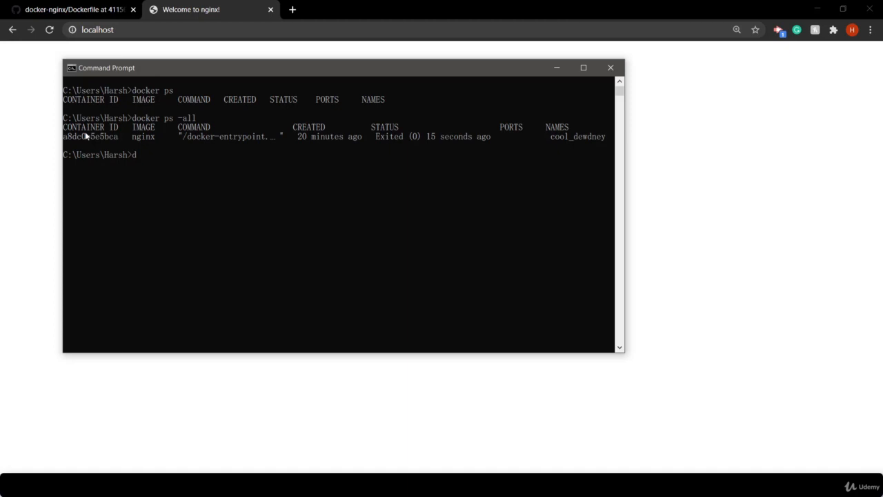
text(ocker images)
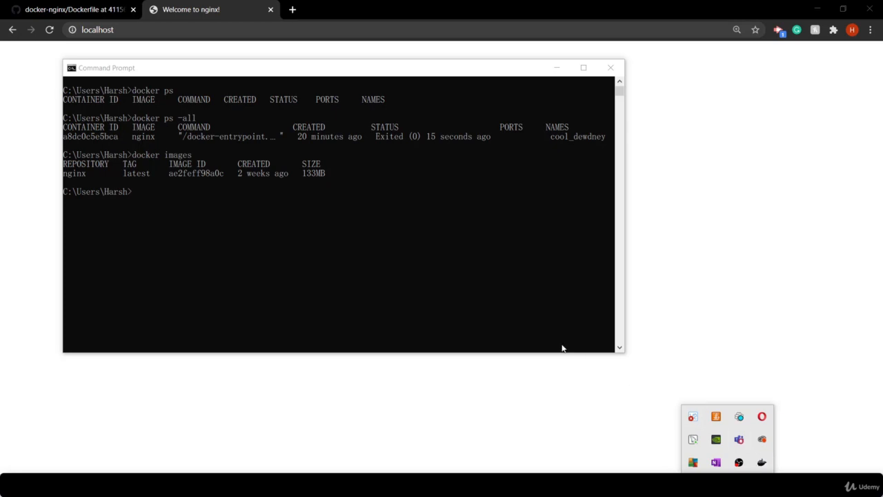
mouse_move(561, 347)
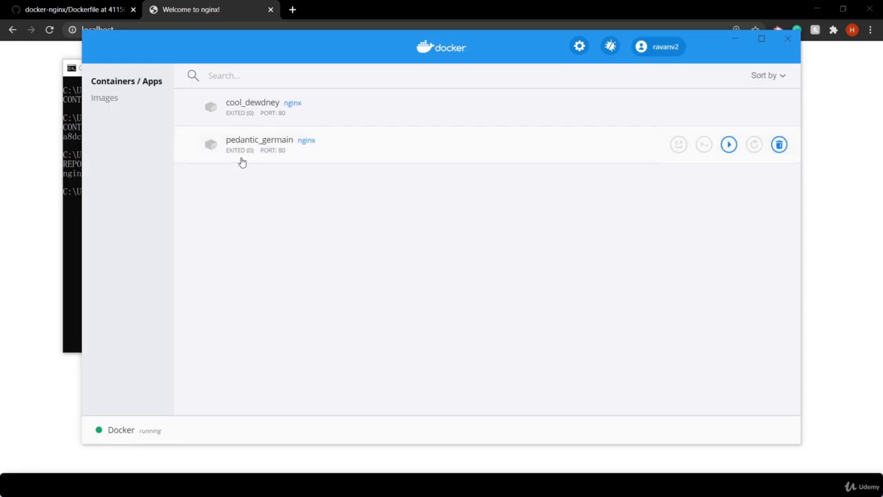
- Show Docker Desktop's Images tab listing nginx latest at 132.94 MB
click(105, 98)
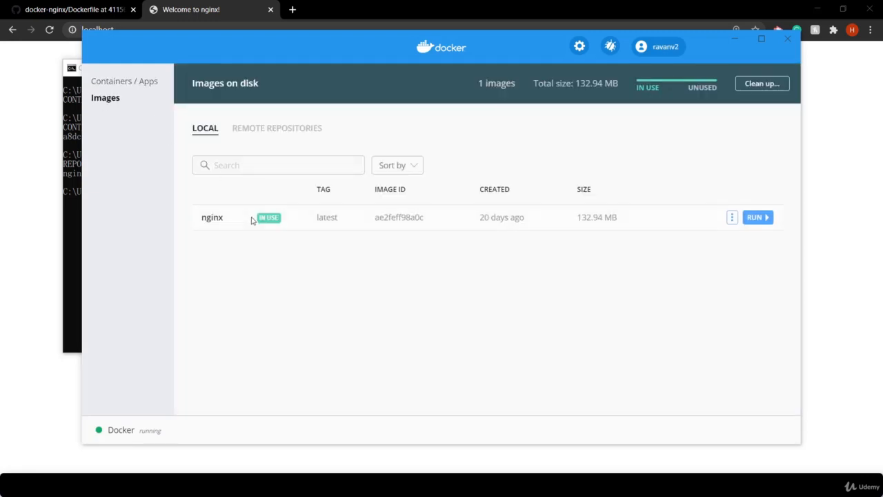
mouse_move(453, 217)
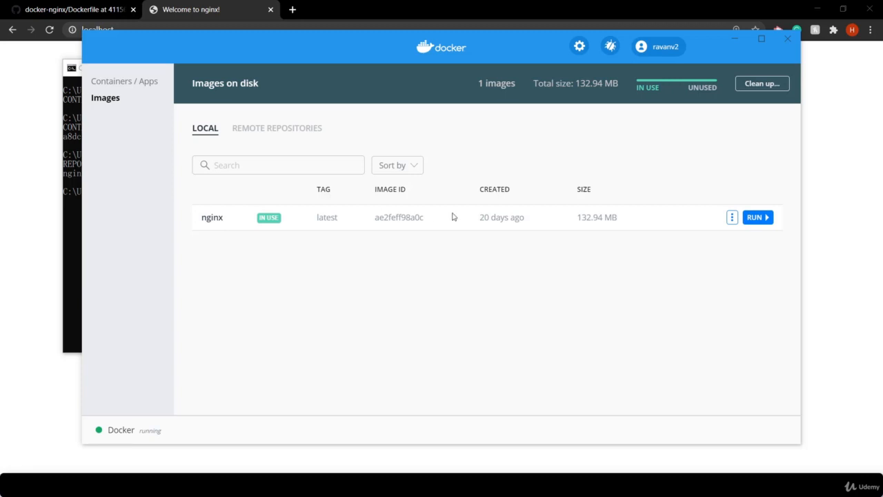